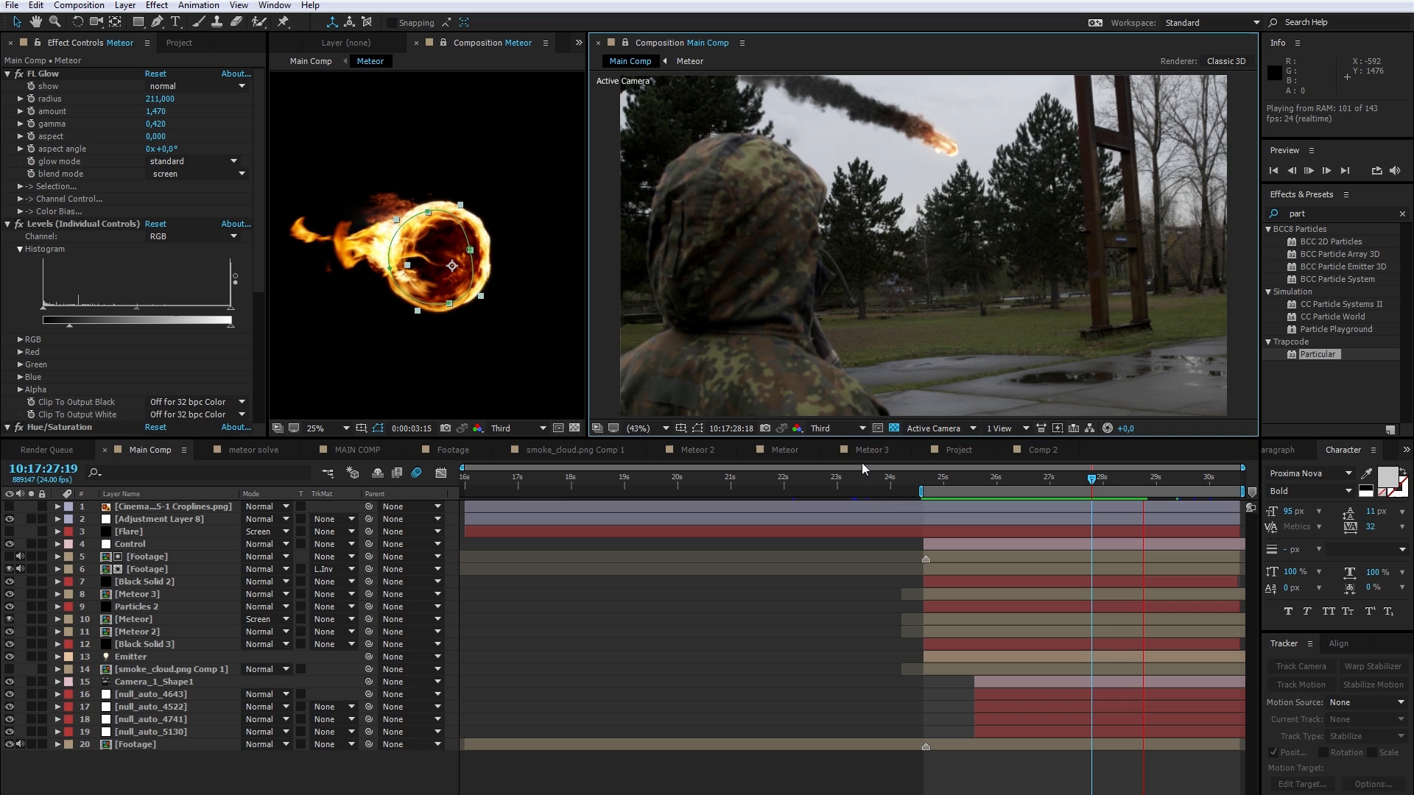
{"action": "mouse_move", "coordinate": [1049, 487]}
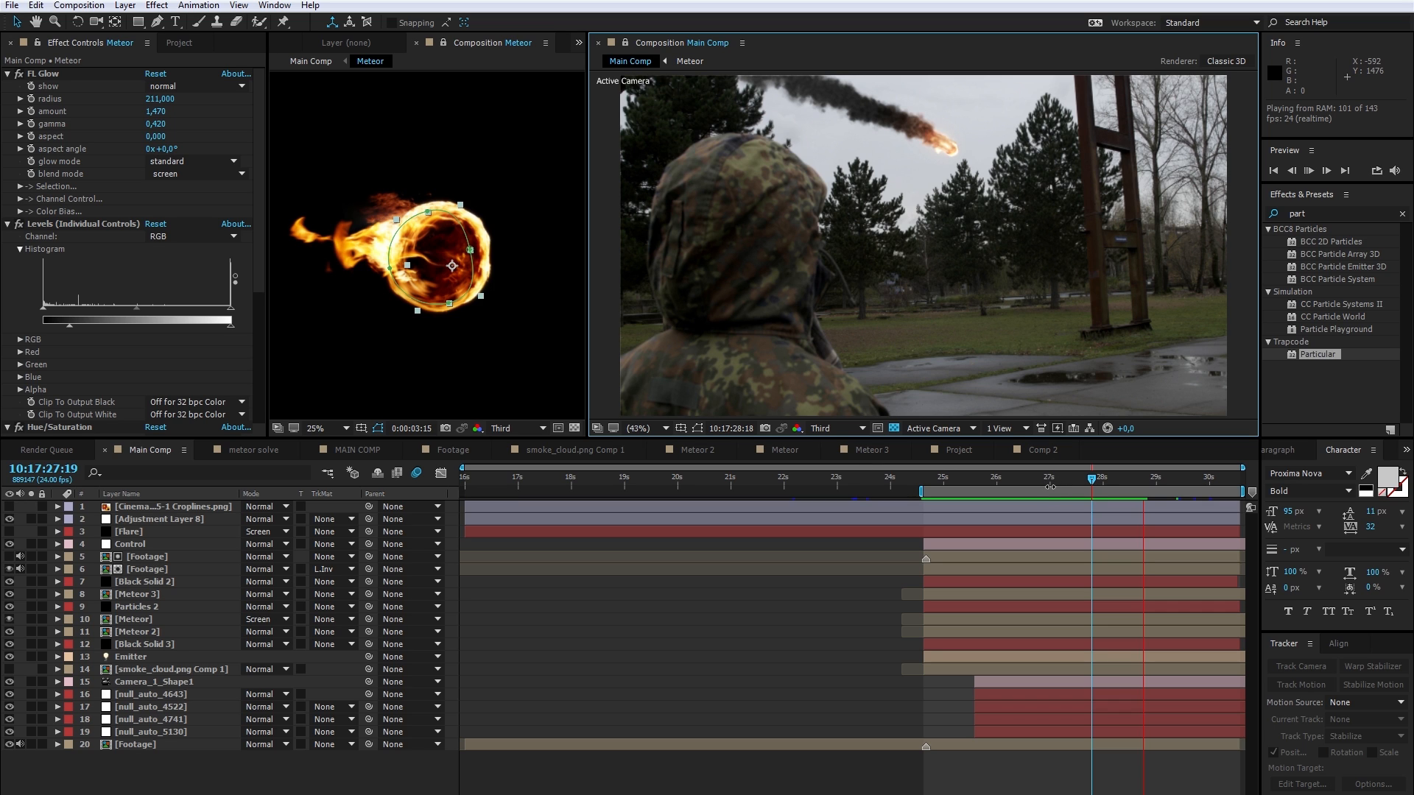
{"action": "mouse_move", "coordinate": [993, 504]}
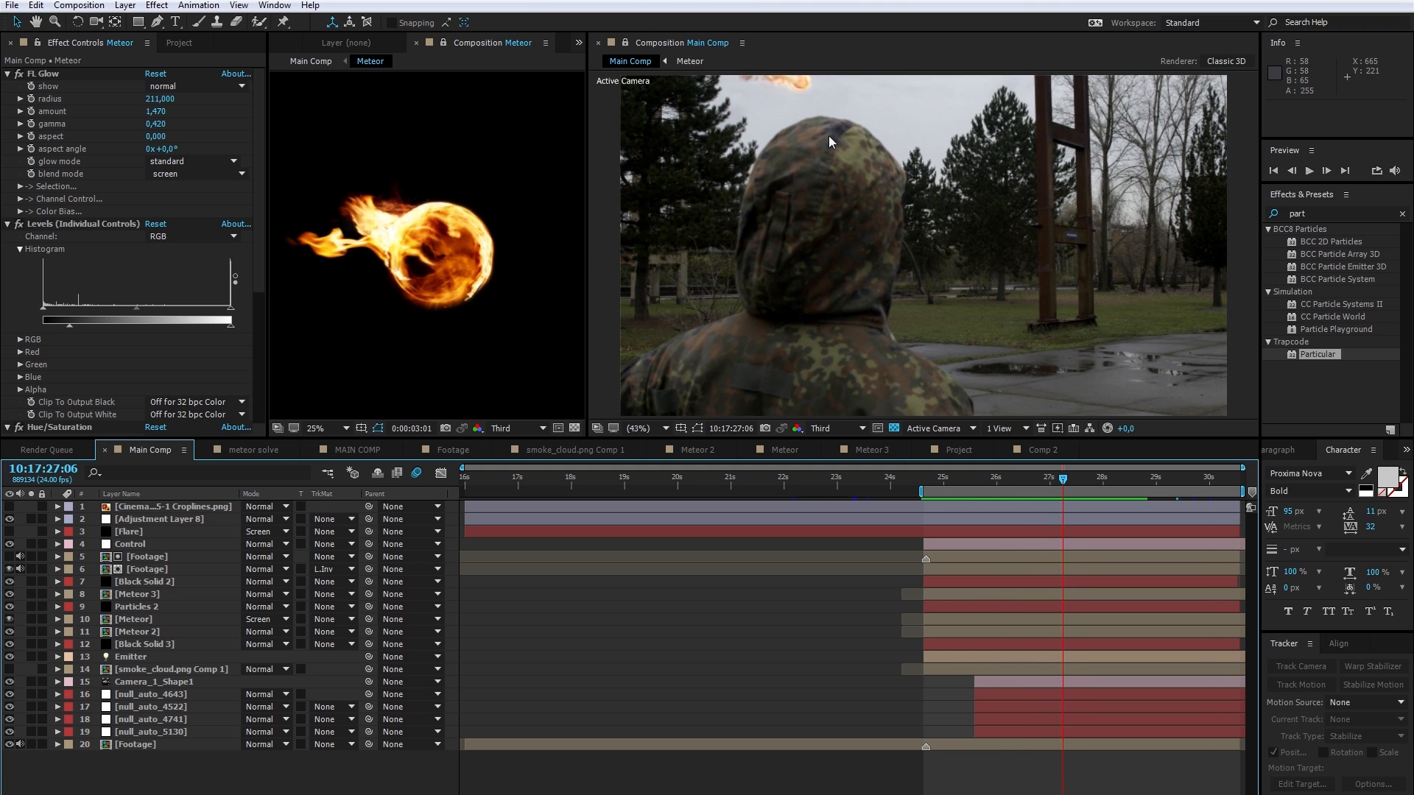
- Select the Emitter and Footage layers, then show Main Comp in a second, locked viewer
{"action": "left_click", "coordinate": [1103, 481]}
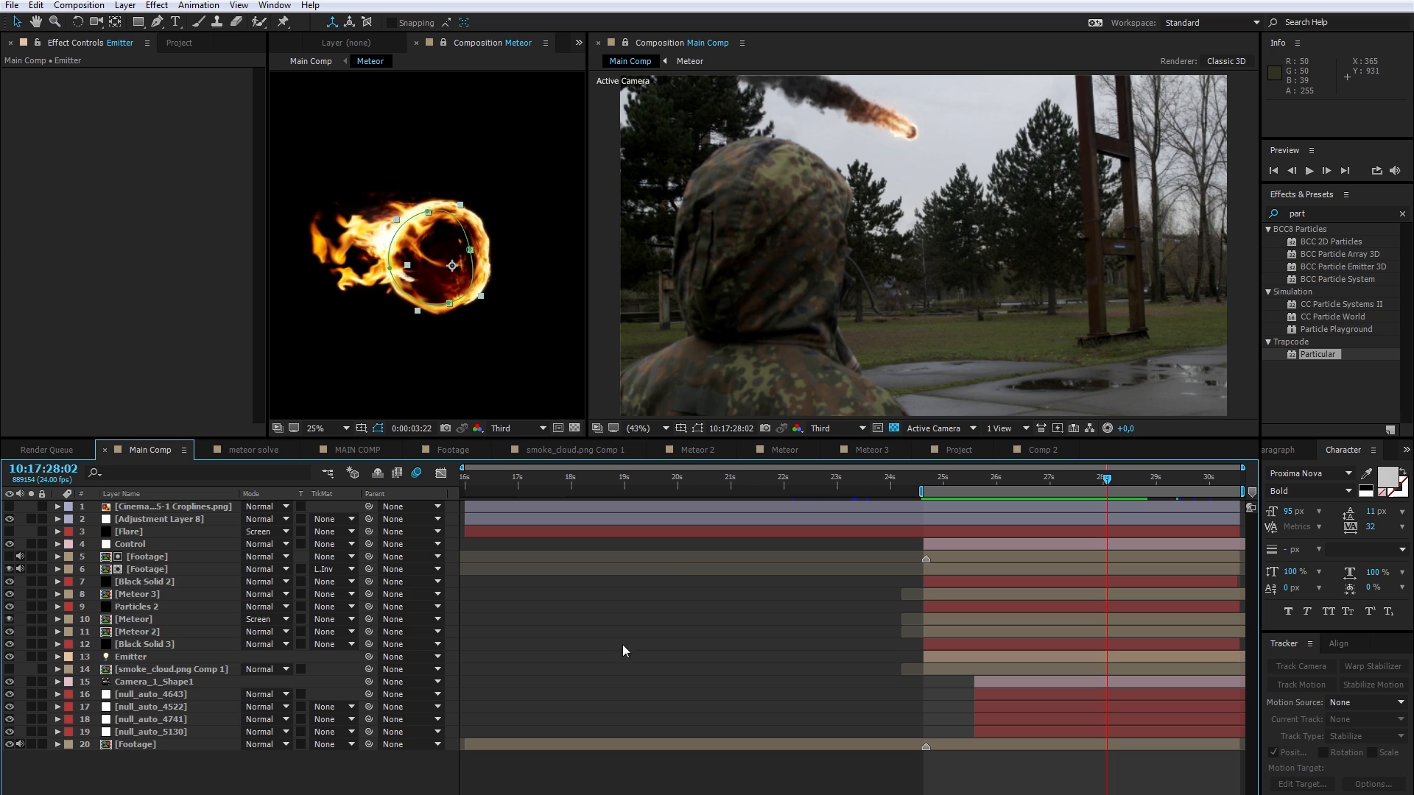
{"action": "mouse_move", "coordinate": [928, 172]}
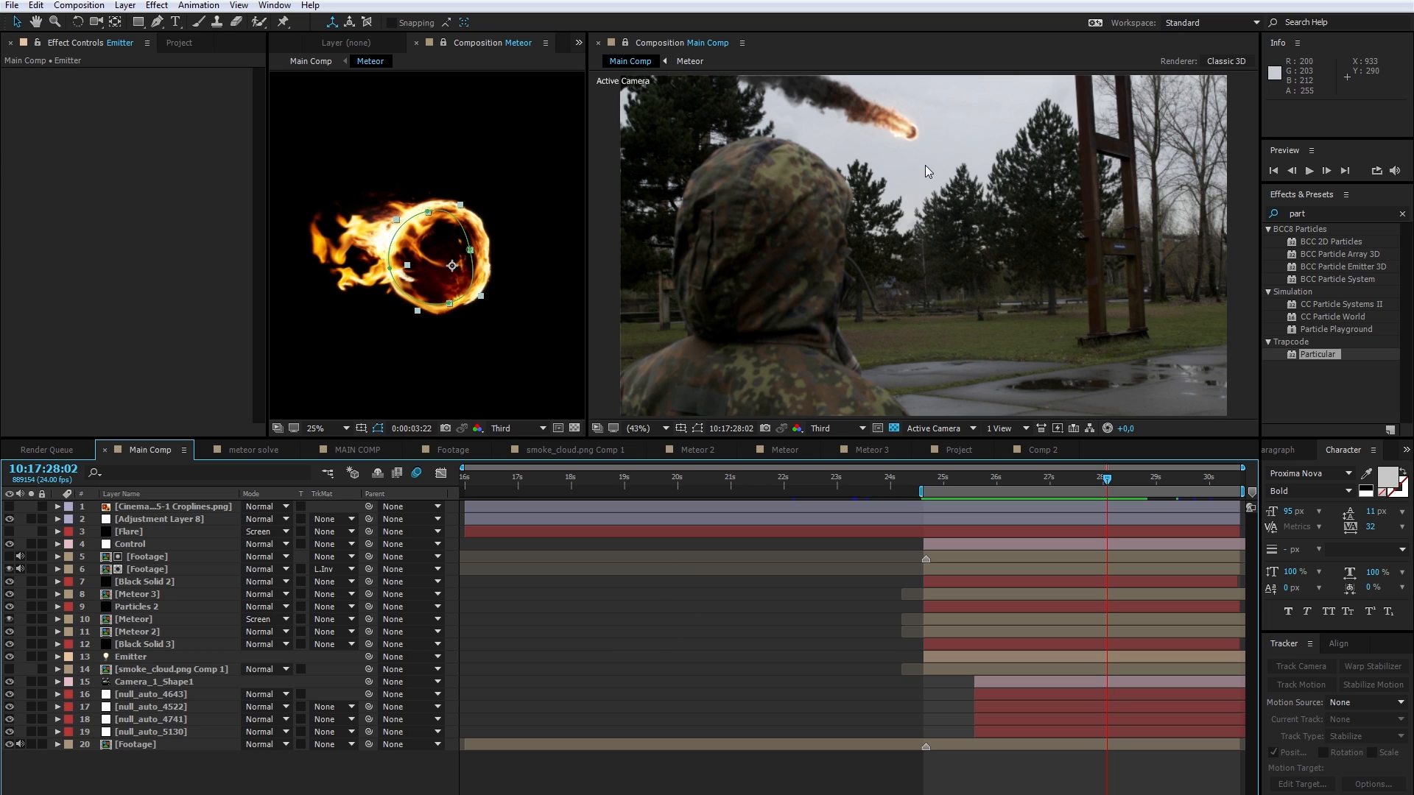
{"action": "mouse_move", "coordinate": [239, 717]}
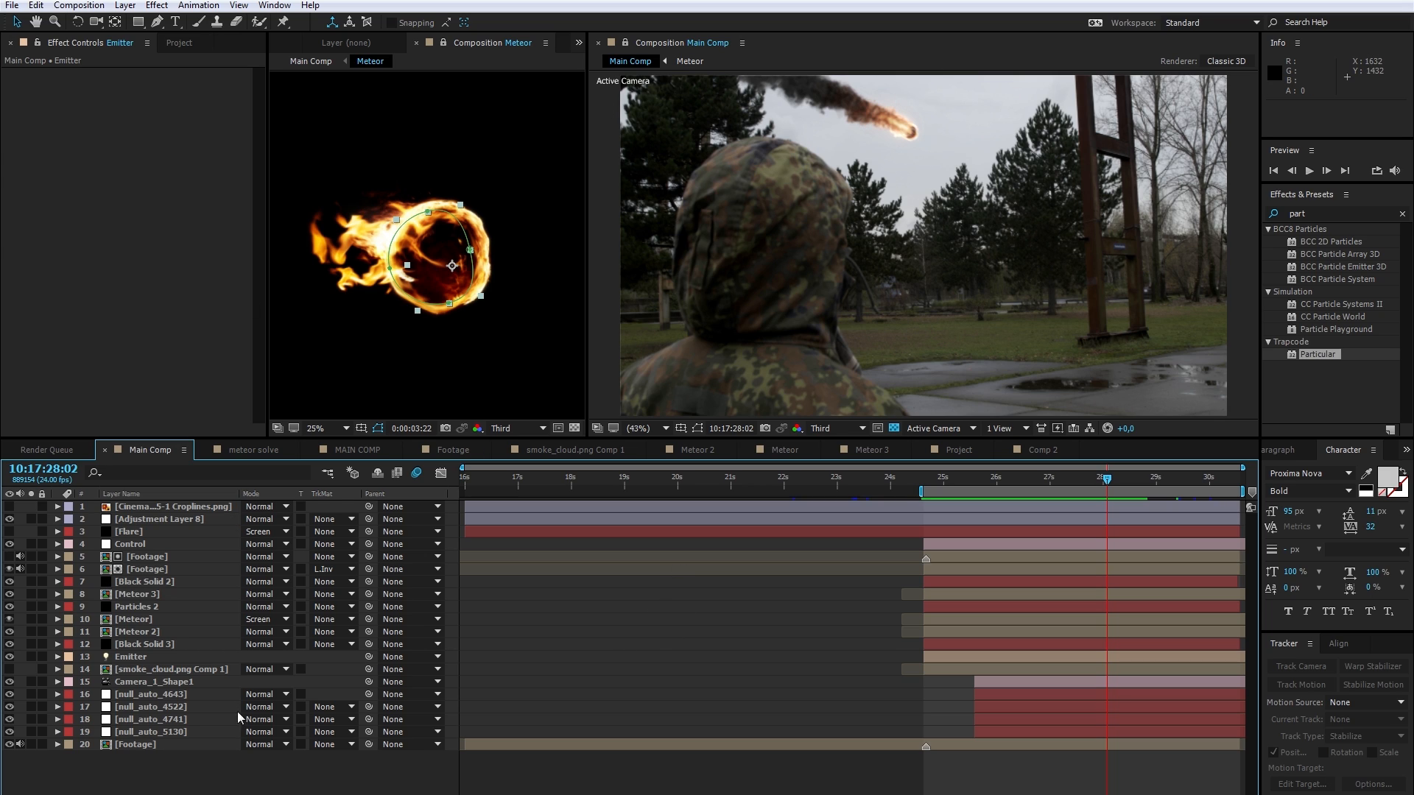
{"action": "left_click", "coordinate": [148, 569]}
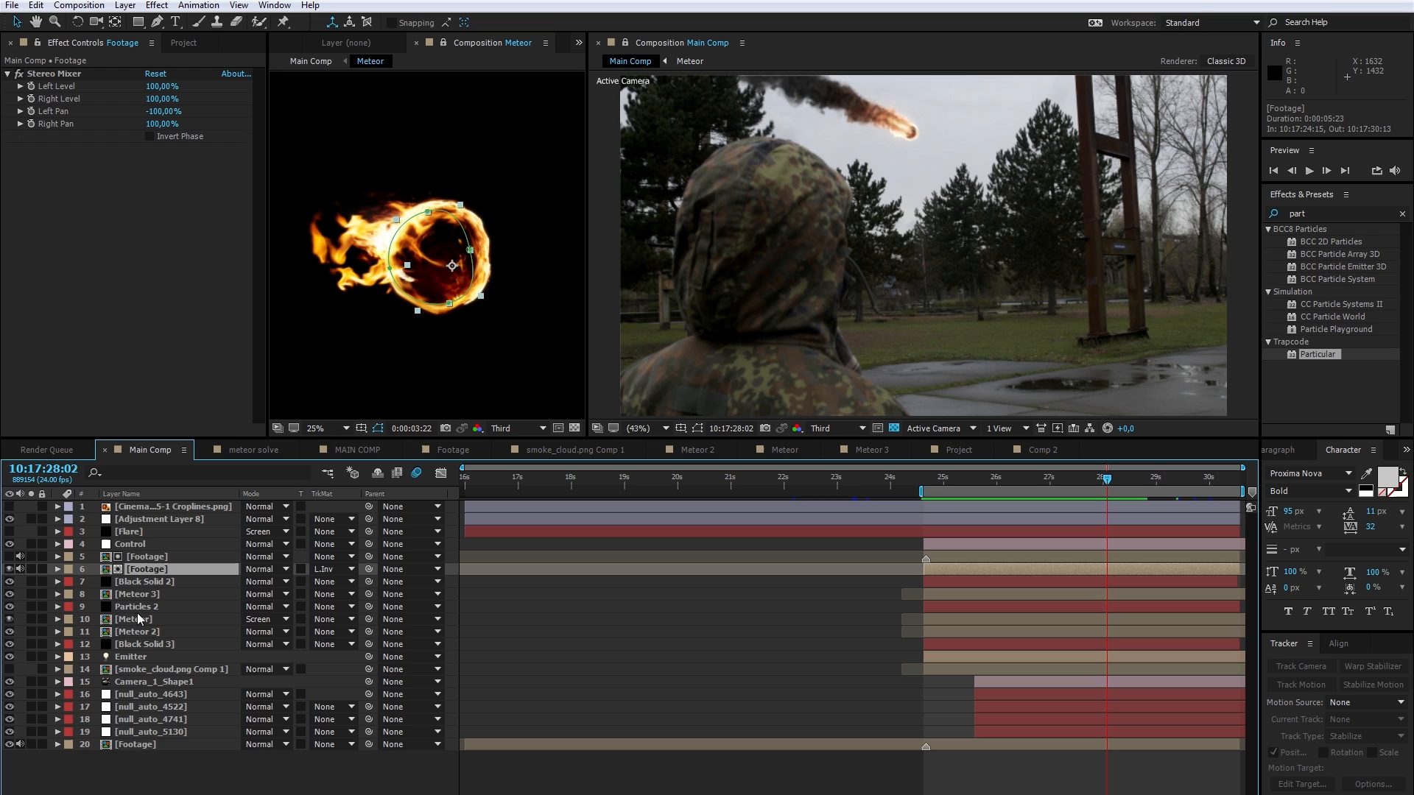
{"action": "mouse_move", "coordinate": [1017, 226]}
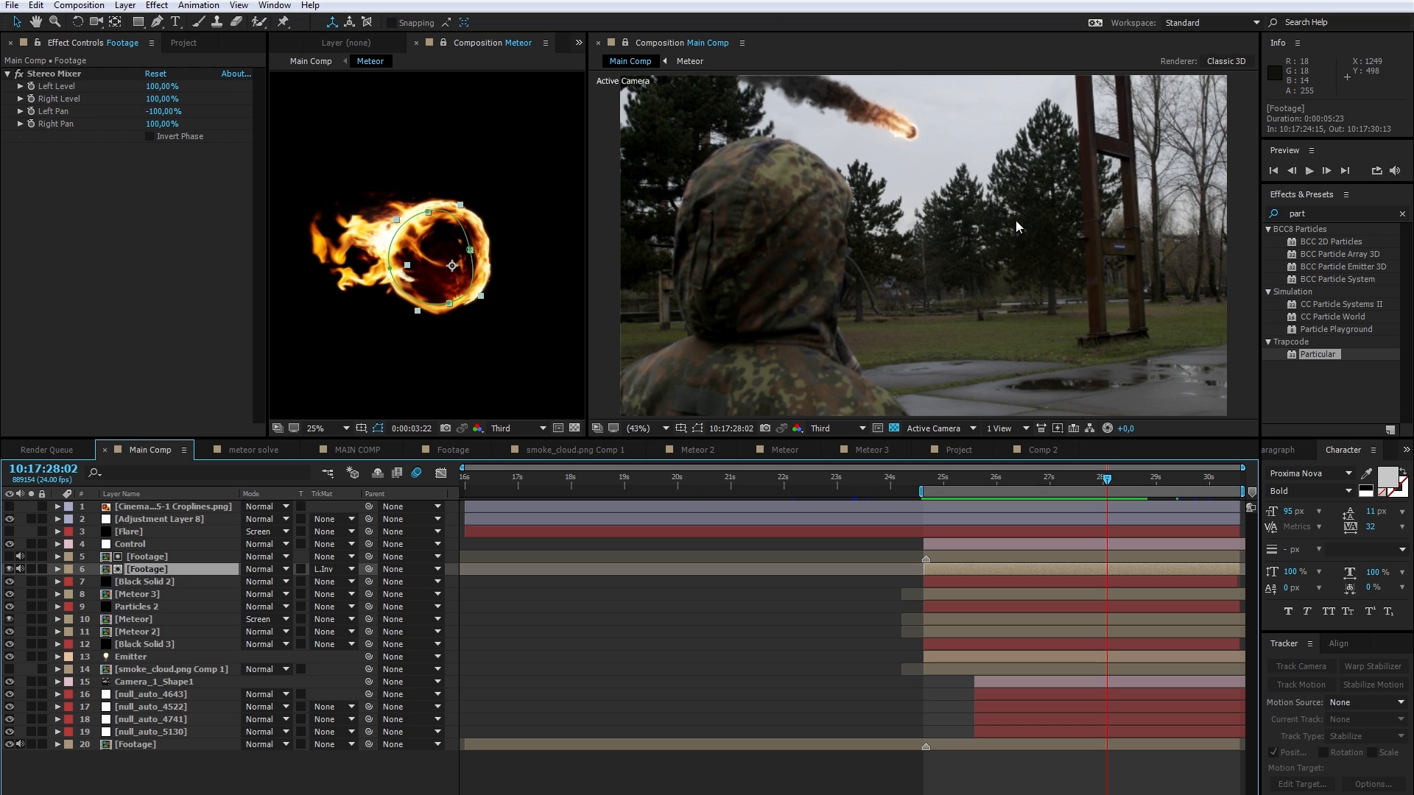
{"action": "left_click", "coordinate": [1126, 477]}
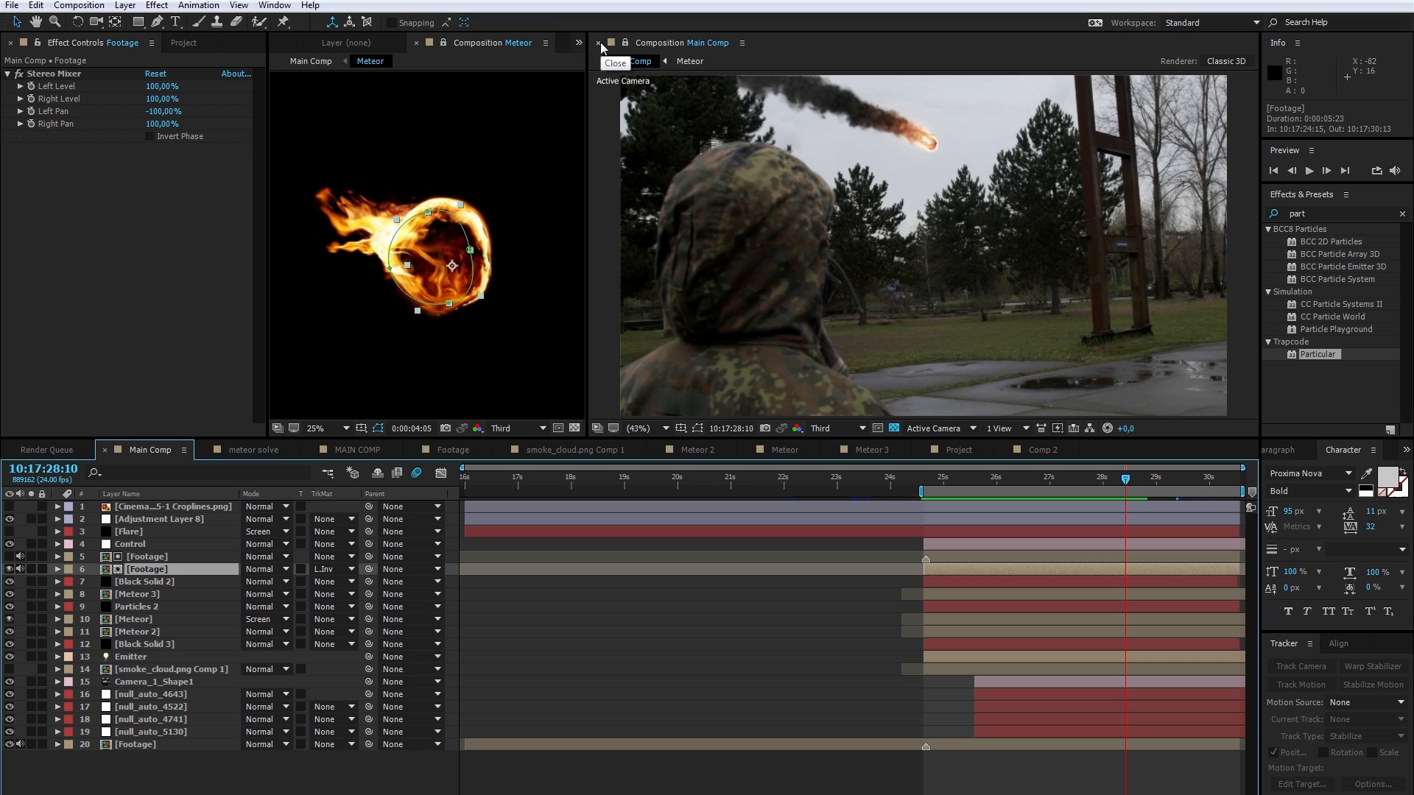
{"action": "left_click", "coordinate": [599, 43]}
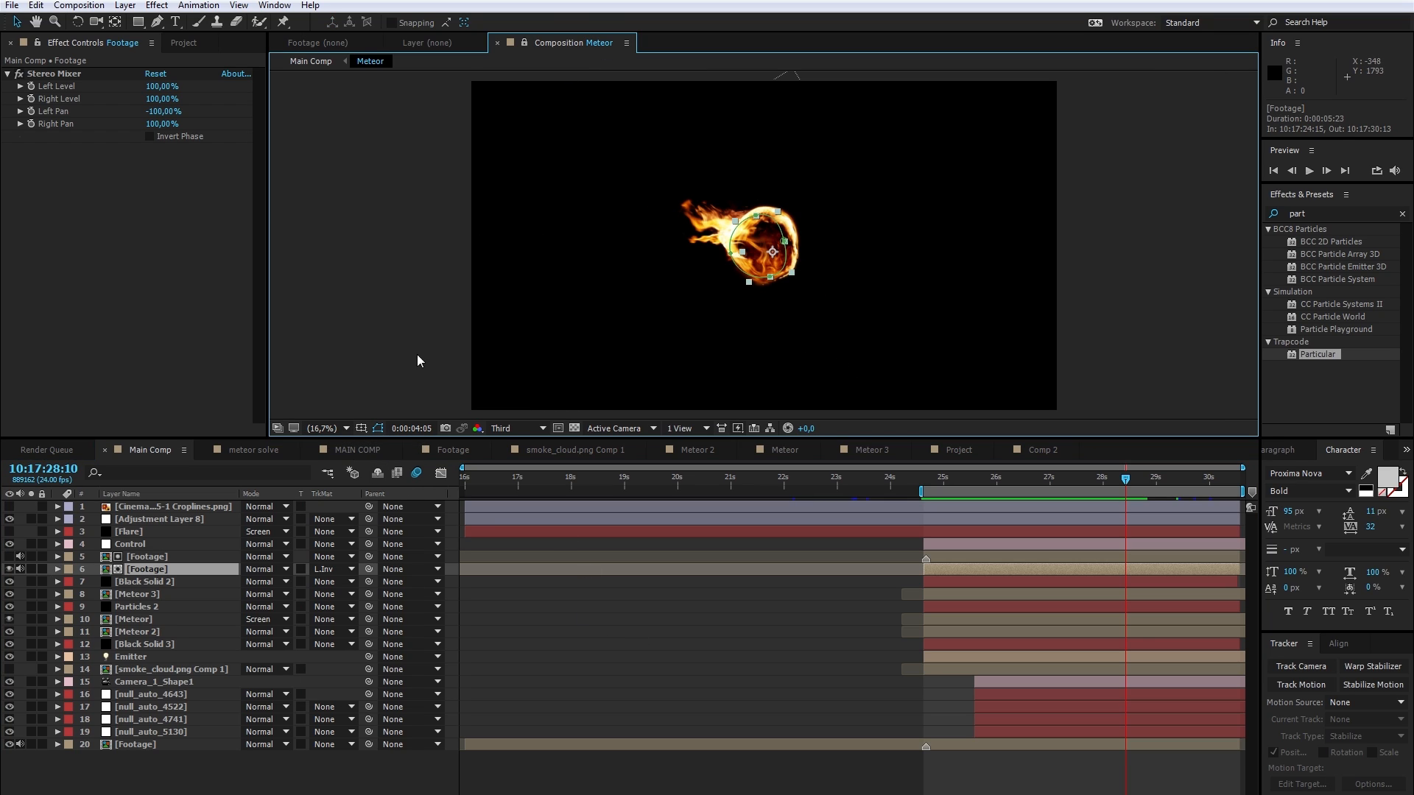
{"action": "mouse_move", "coordinate": [522, 33]}
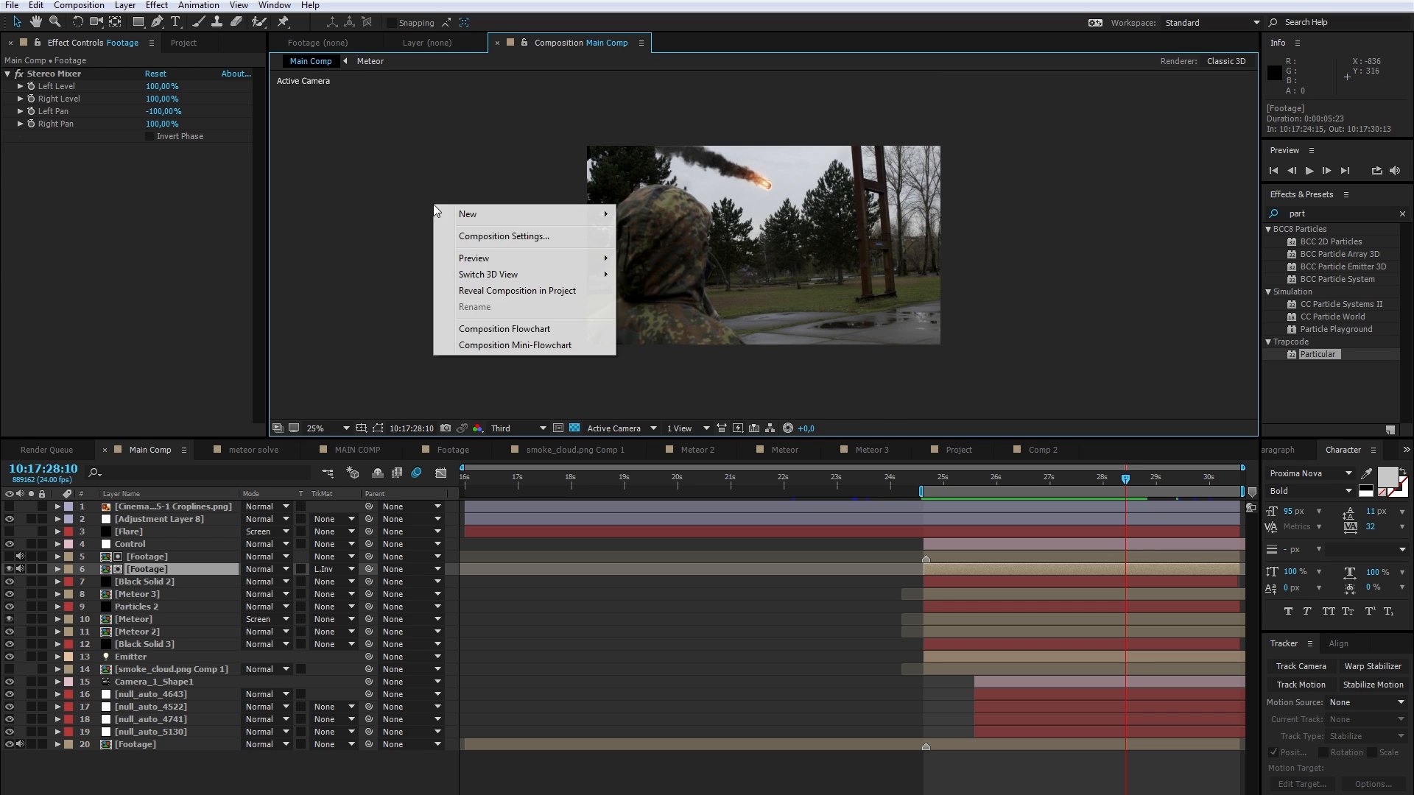
{"action": "mouse_move", "coordinate": [468, 214]}
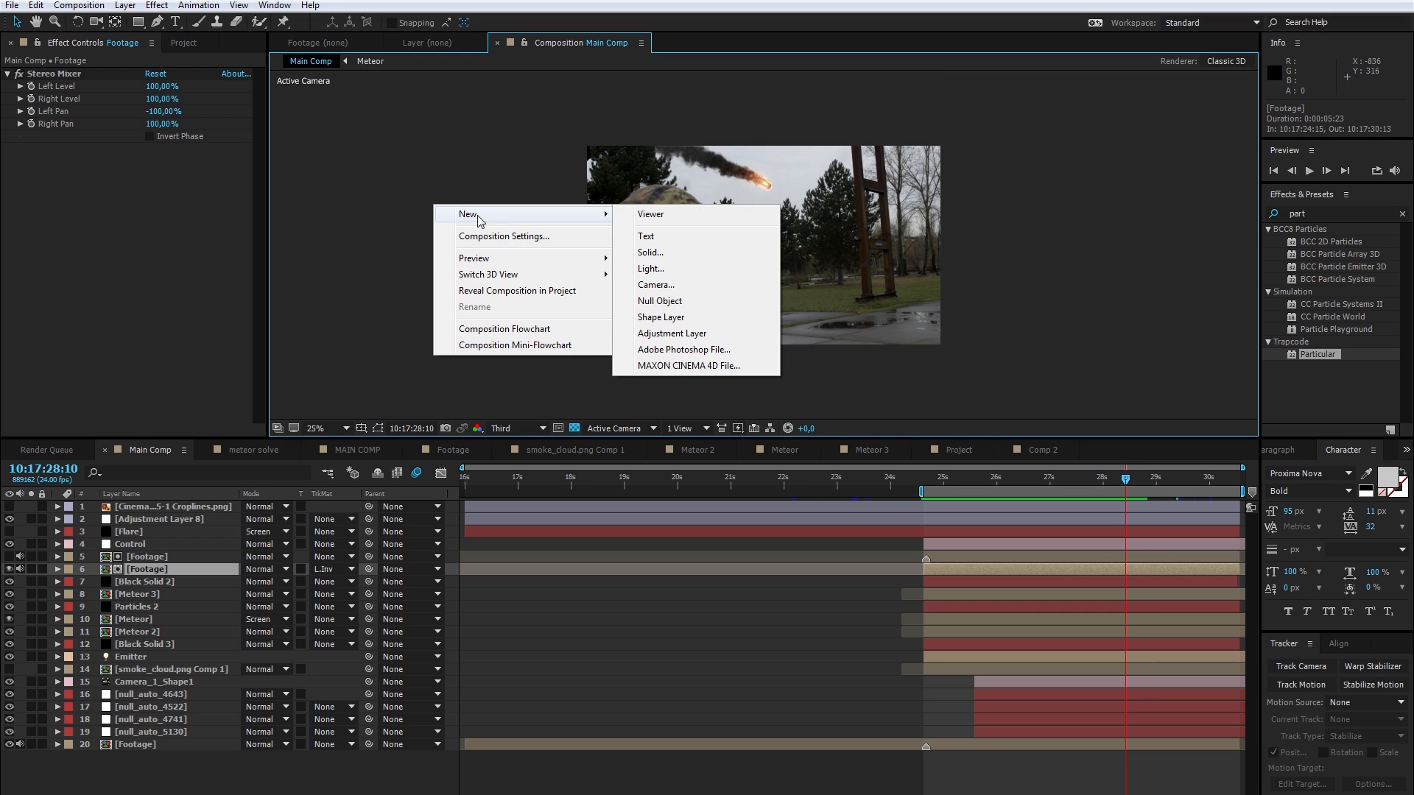
{"action": "left_click", "coordinate": [650, 213]}
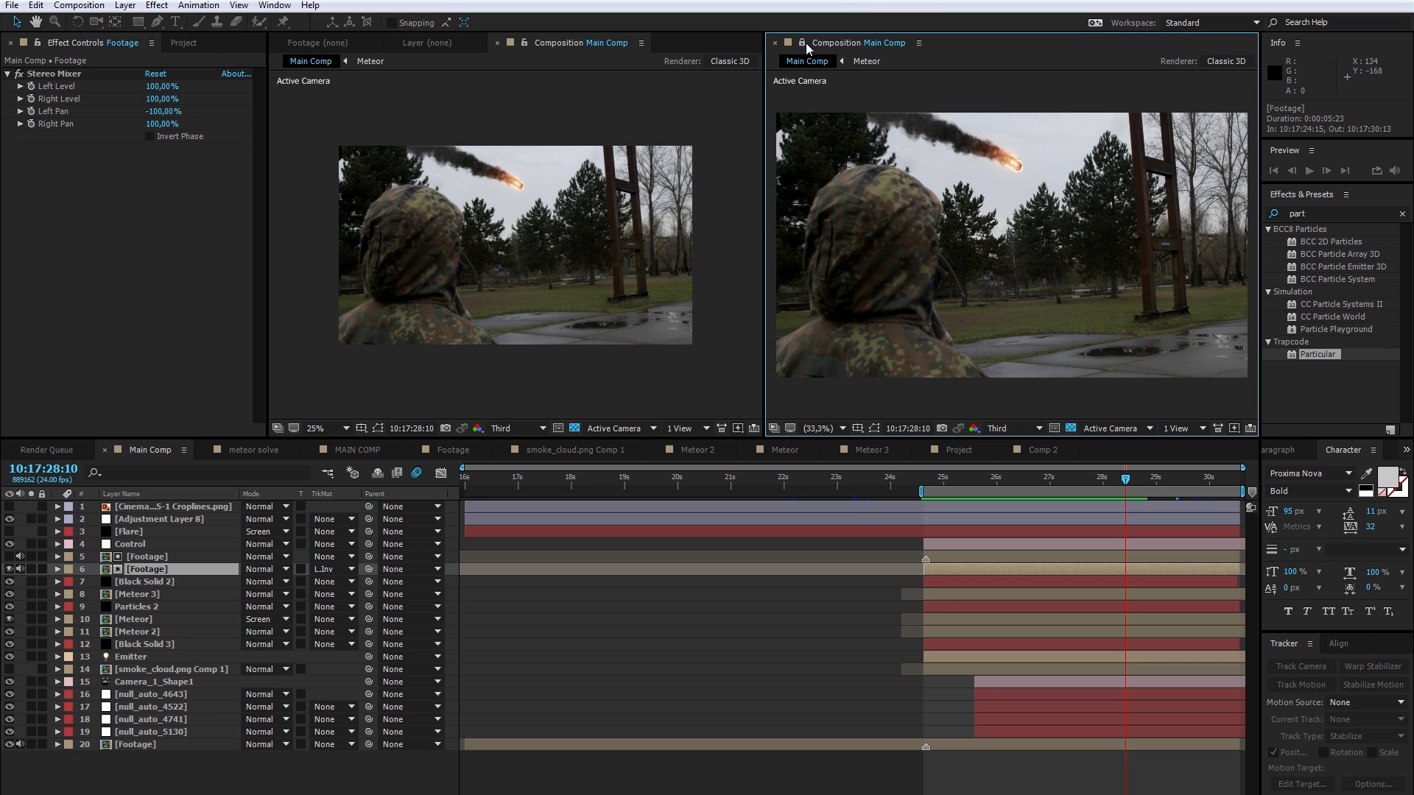
{"action": "mouse_move", "coordinate": [803, 42]}
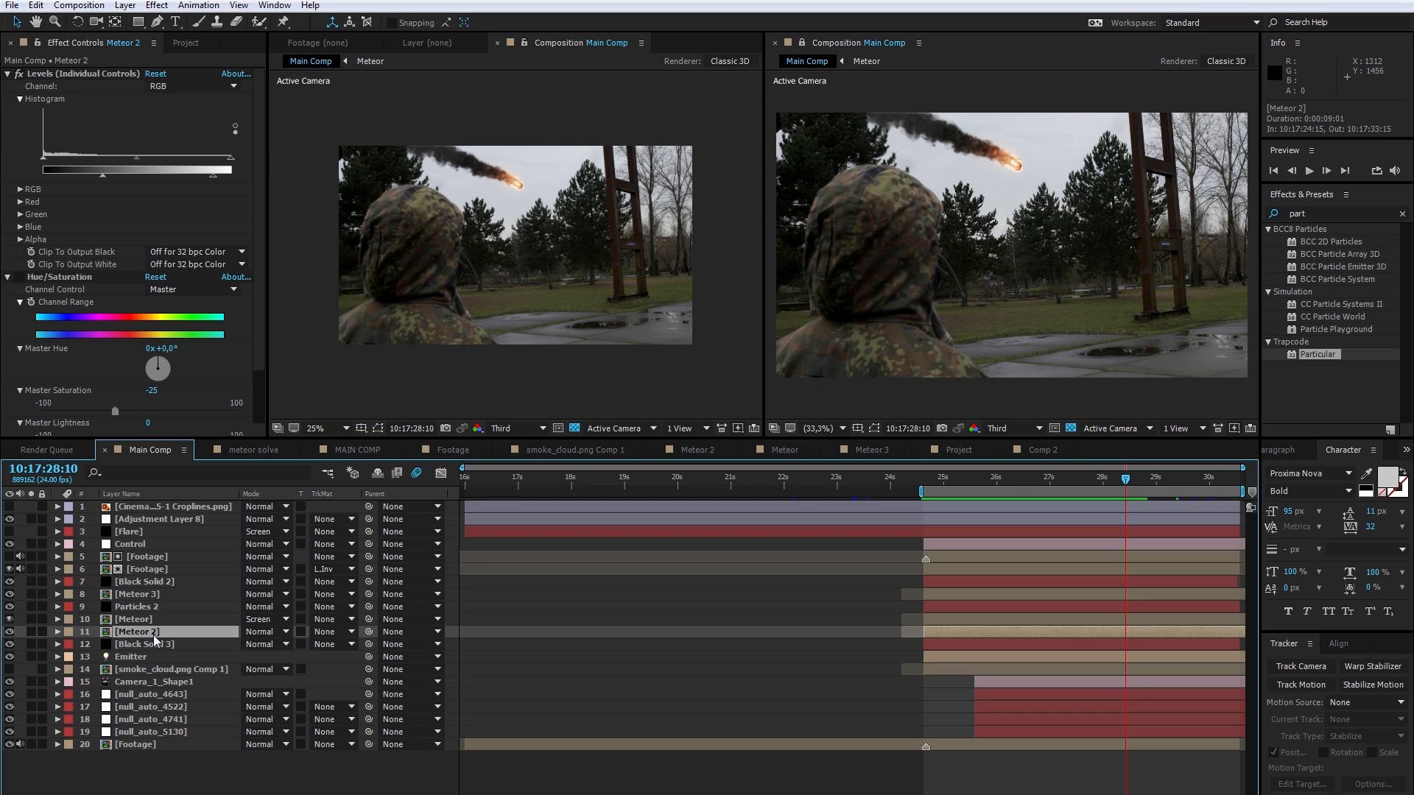
{"action": "left_click", "coordinate": [695, 449]}
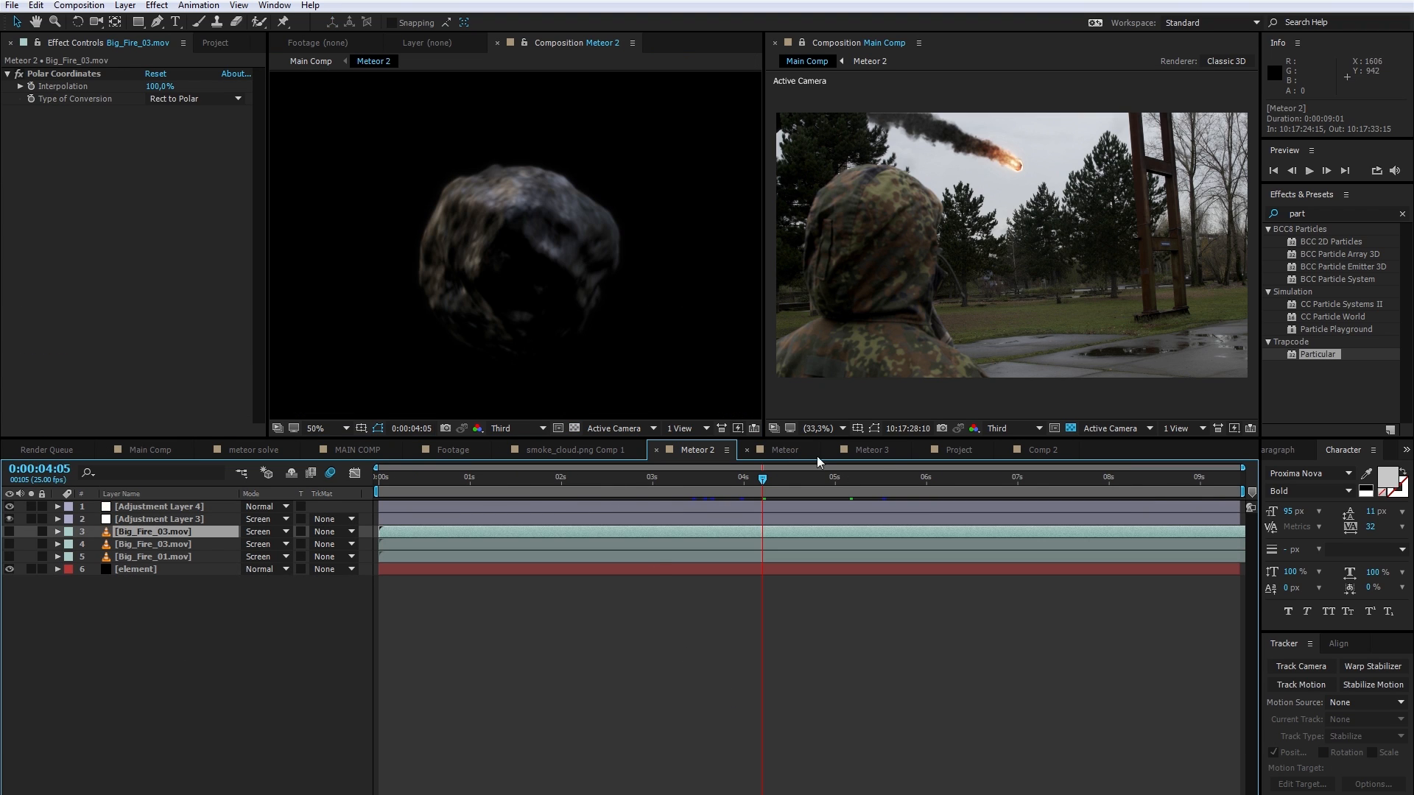
{"action": "left_click", "coordinate": [149, 449]}
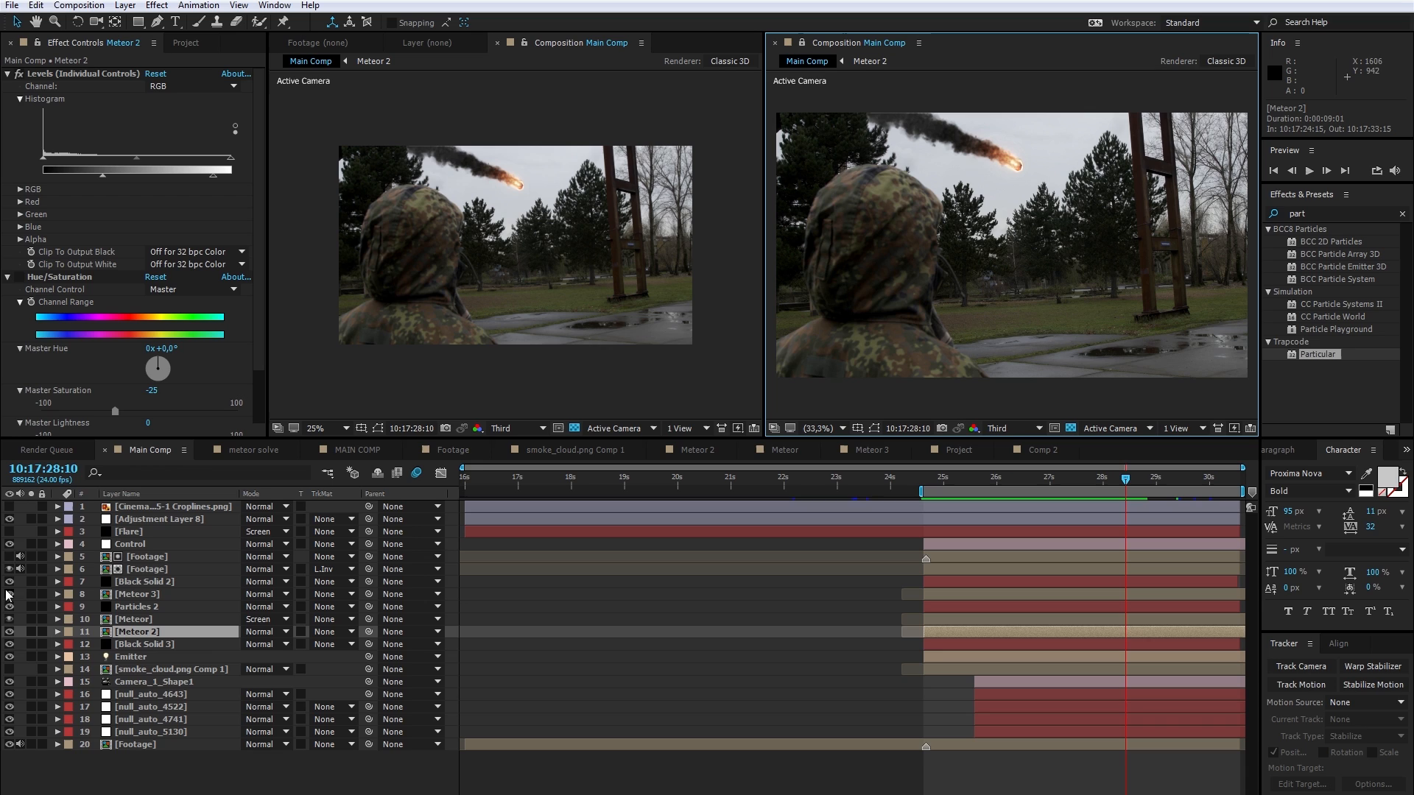
{"action": "mouse_move", "coordinate": [149, 589]}
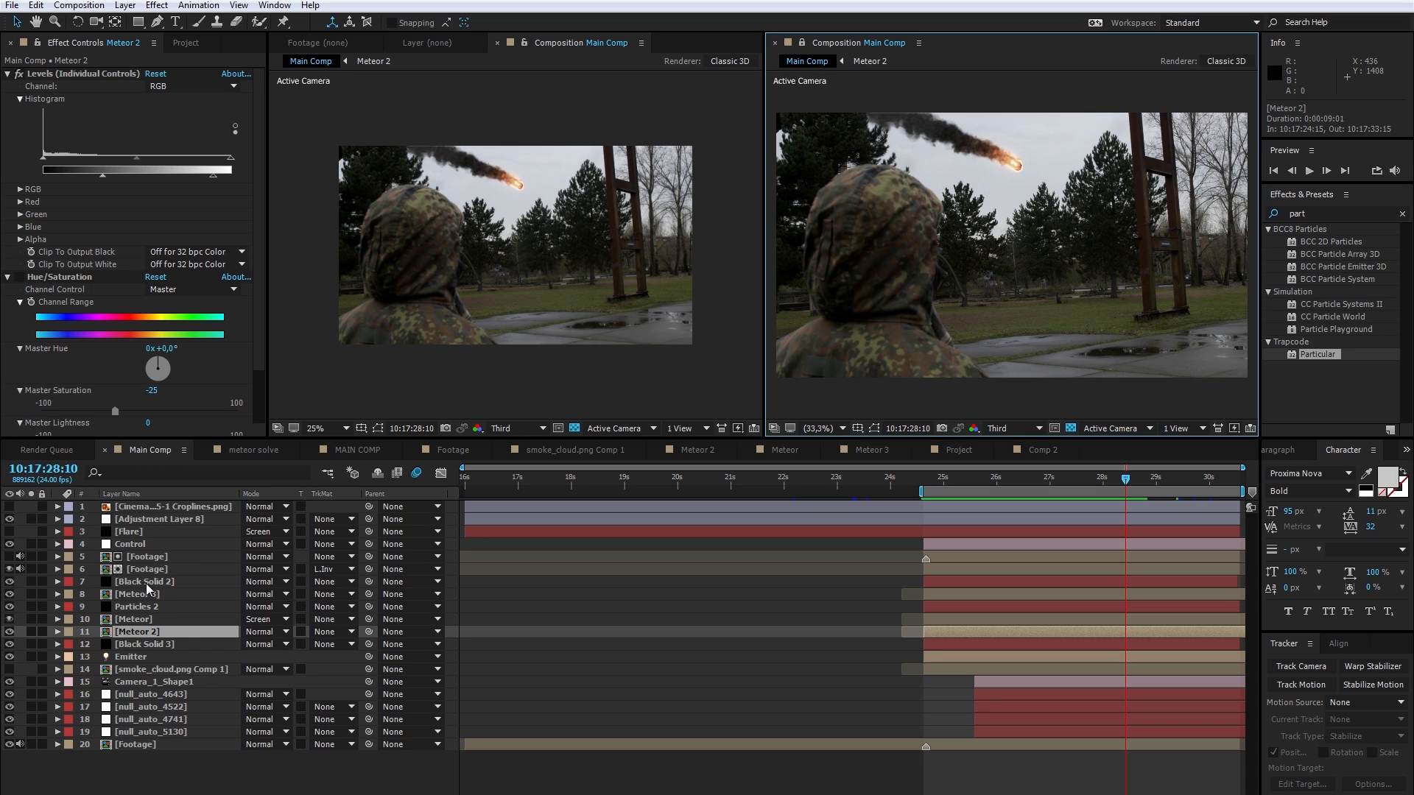
{"action": "left_click", "coordinate": [783, 449]}
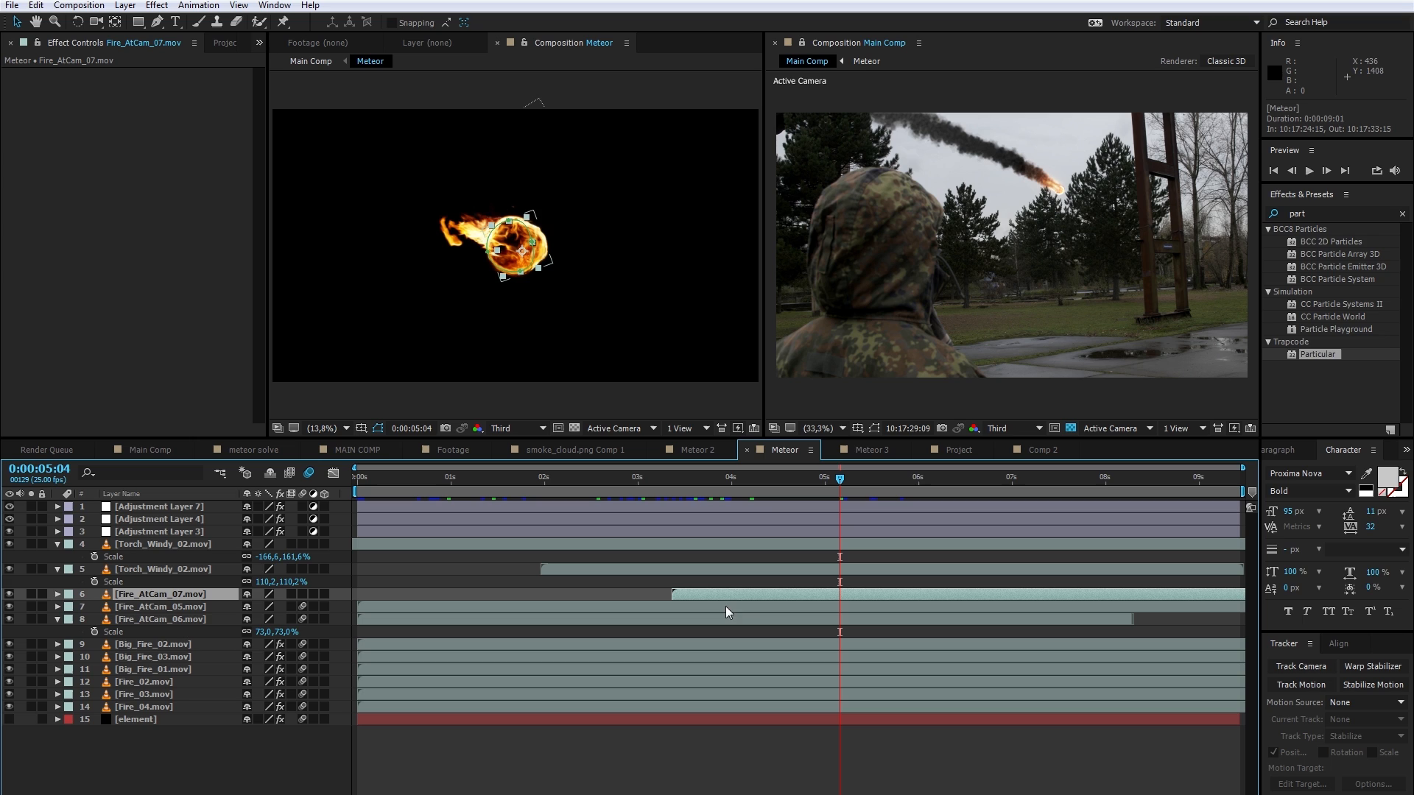
{"action": "left_click", "coordinate": [150, 449]}
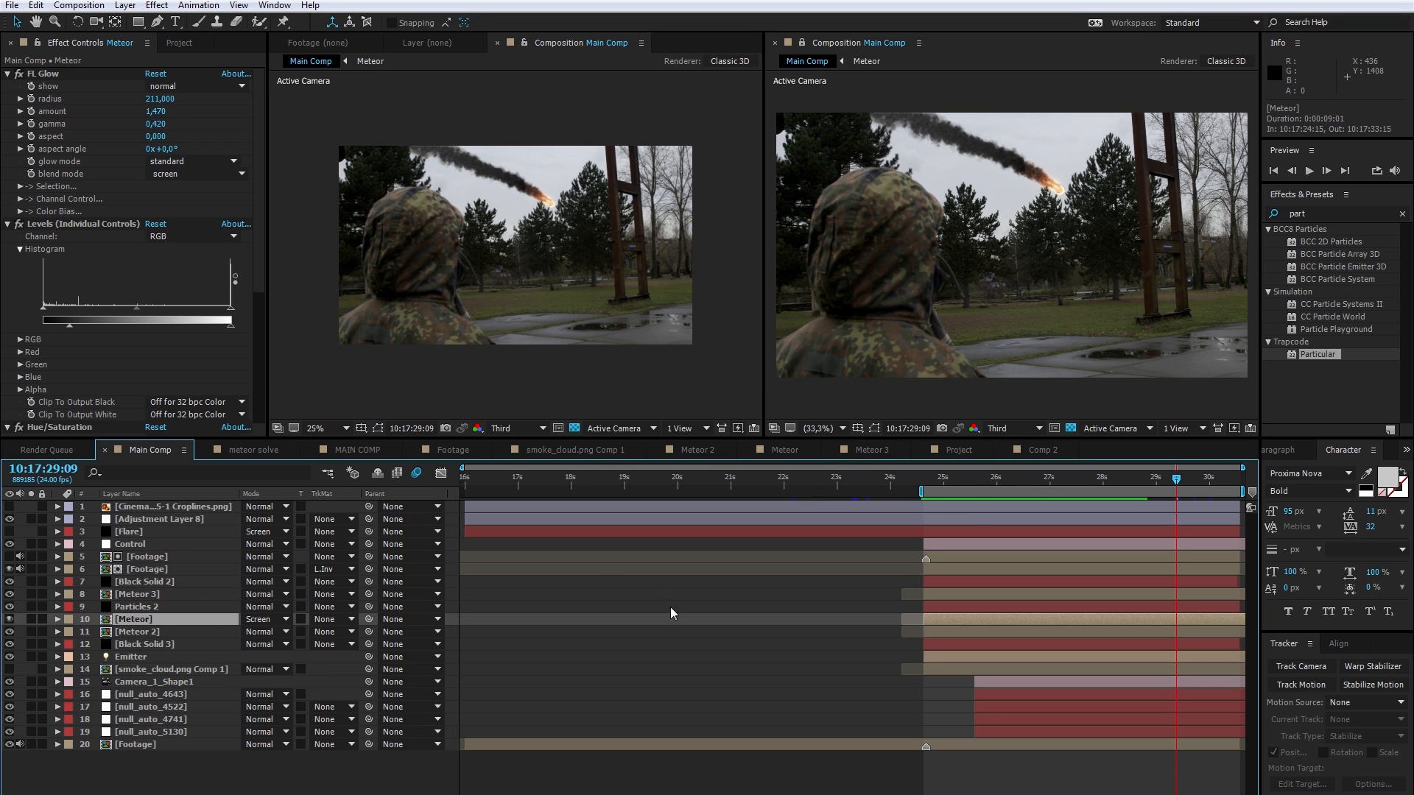
{"action": "mouse_move", "coordinate": [1051, 457]}
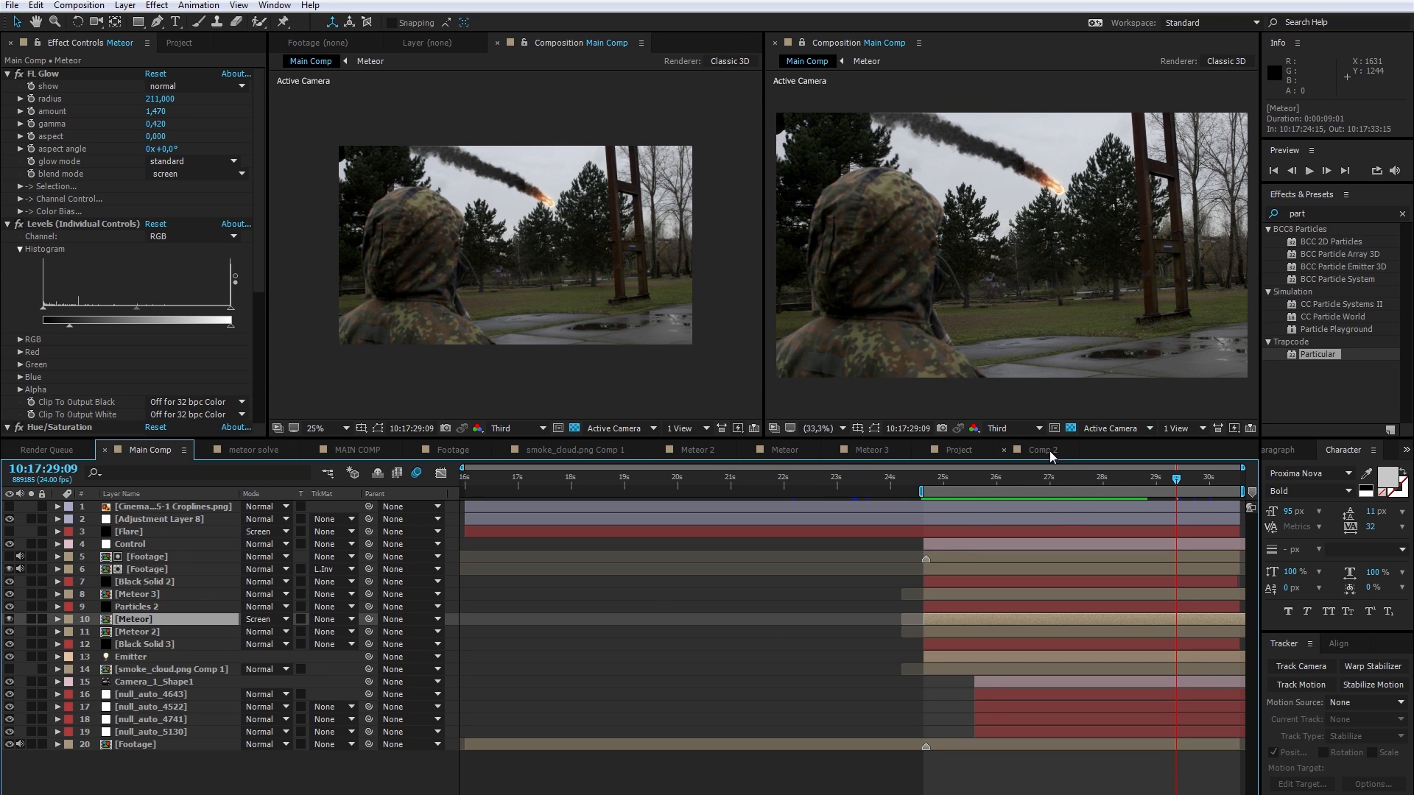
- Switch to Comp 2 and fit the Active Camera view beside the Top view
{"action": "left_click", "coordinate": [1044, 449]}
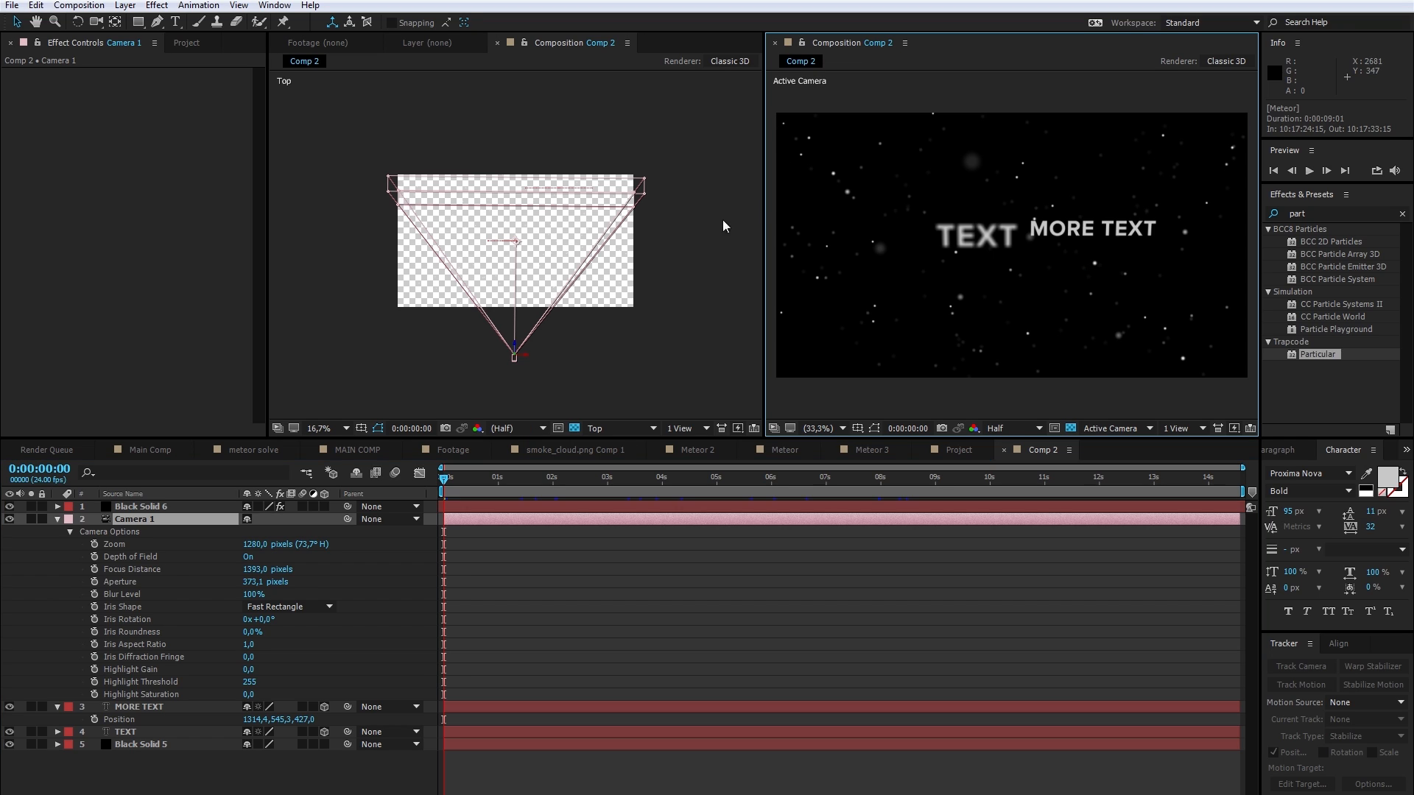
{"action": "mouse_move", "coordinate": [1060, 253]}
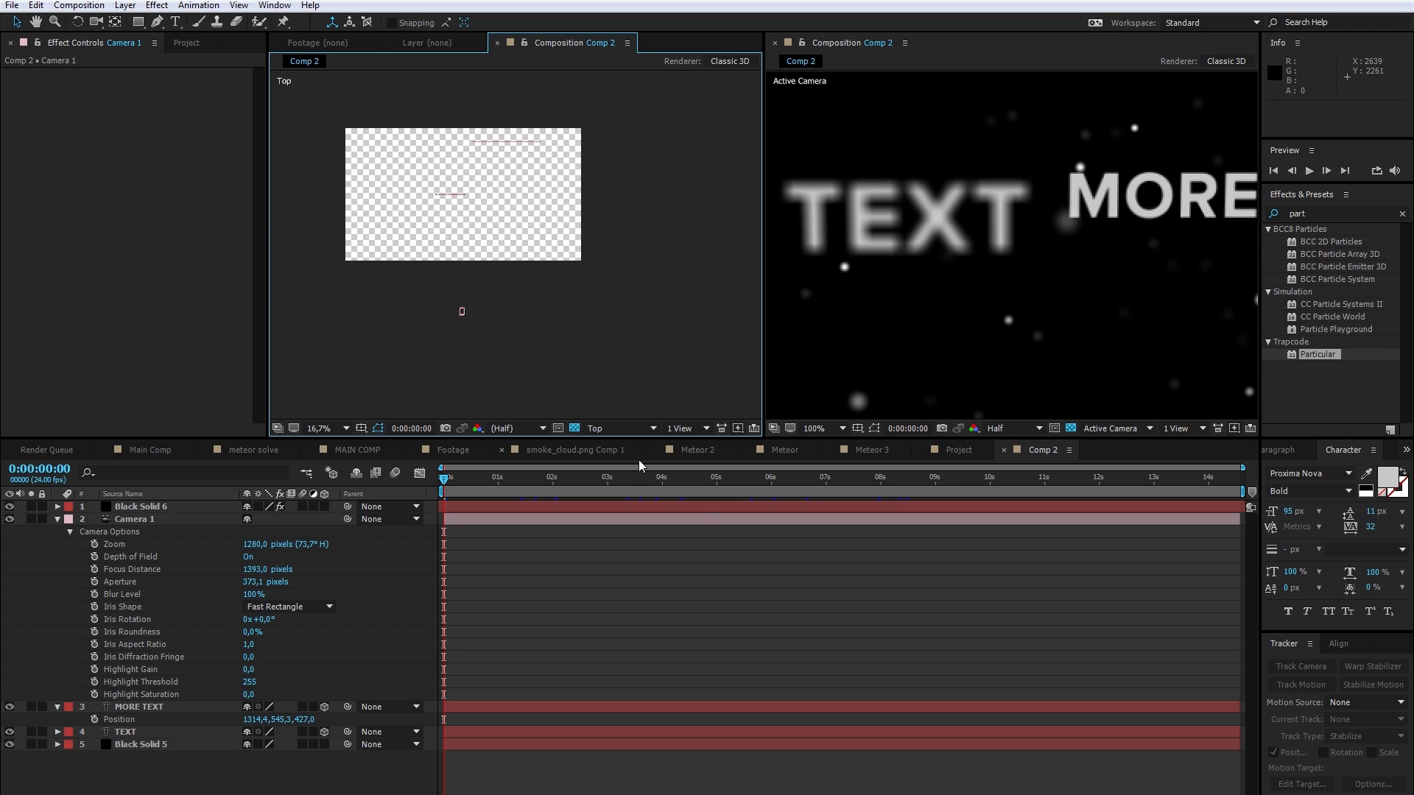
{"action": "left_click", "coordinate": [620, 427]}
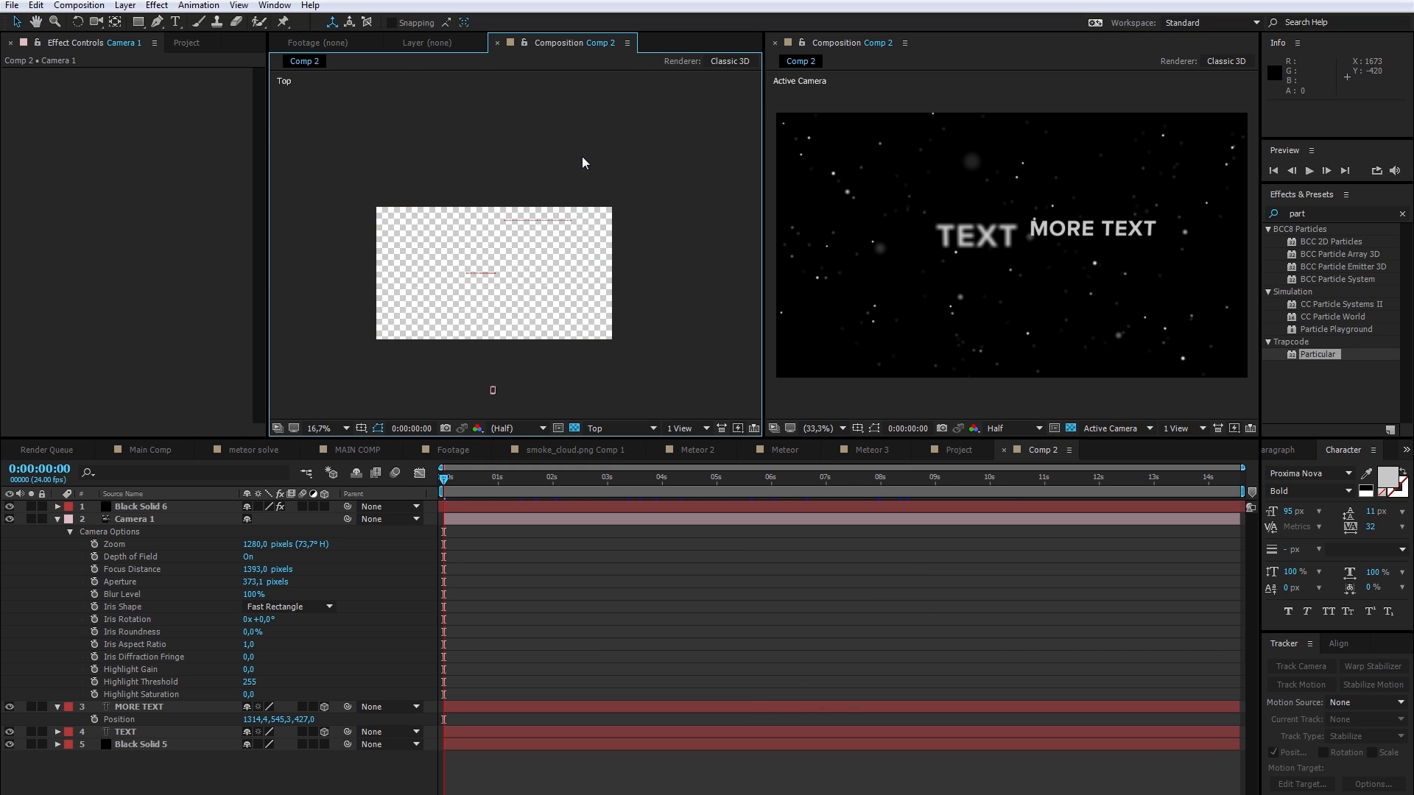
- Set Camera 1's focus distance to 1153 px, then return to Main Comp, dismissing the cache error
{"action": "left_click", "coordinate": [140, 506]}
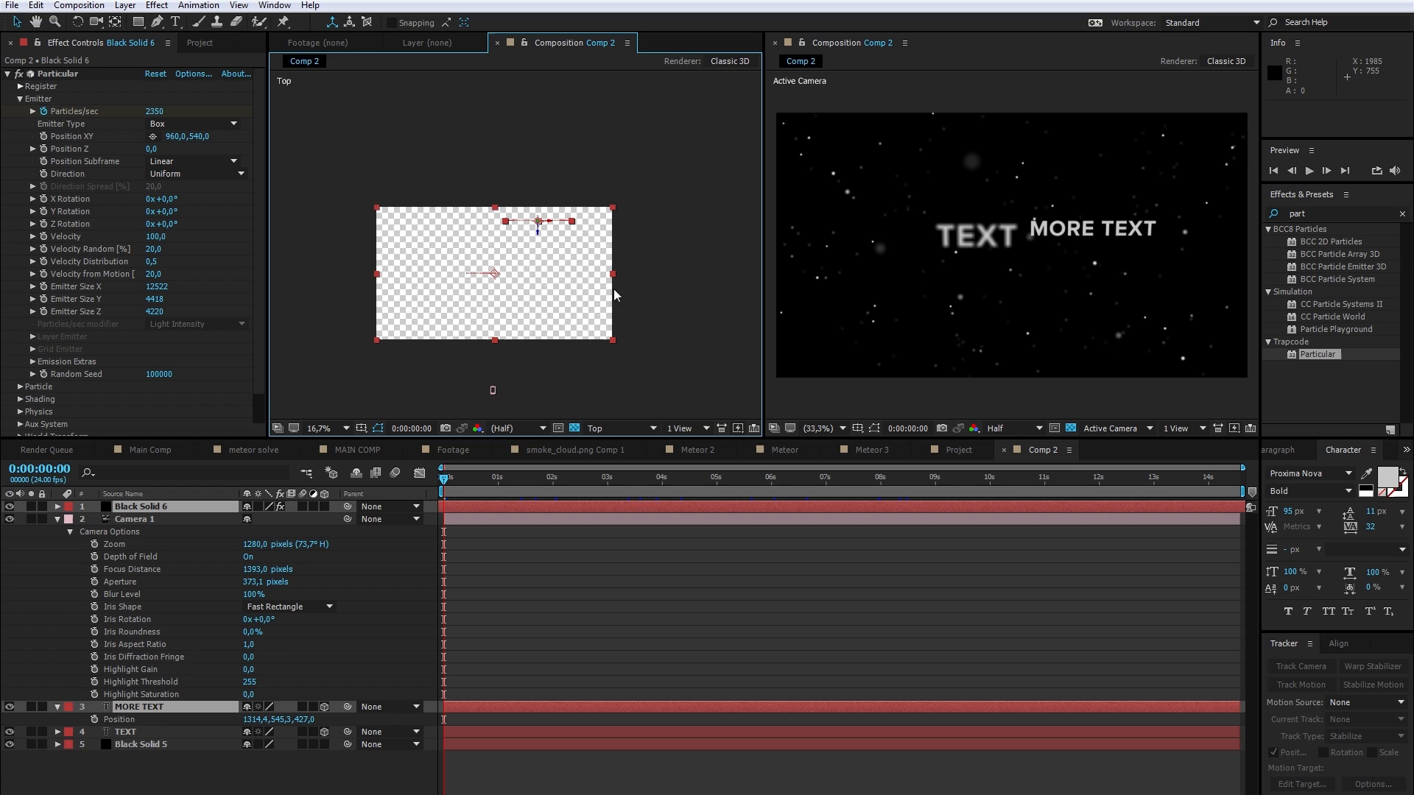
{"action": "left_click", "coordinate": [136, 518]}
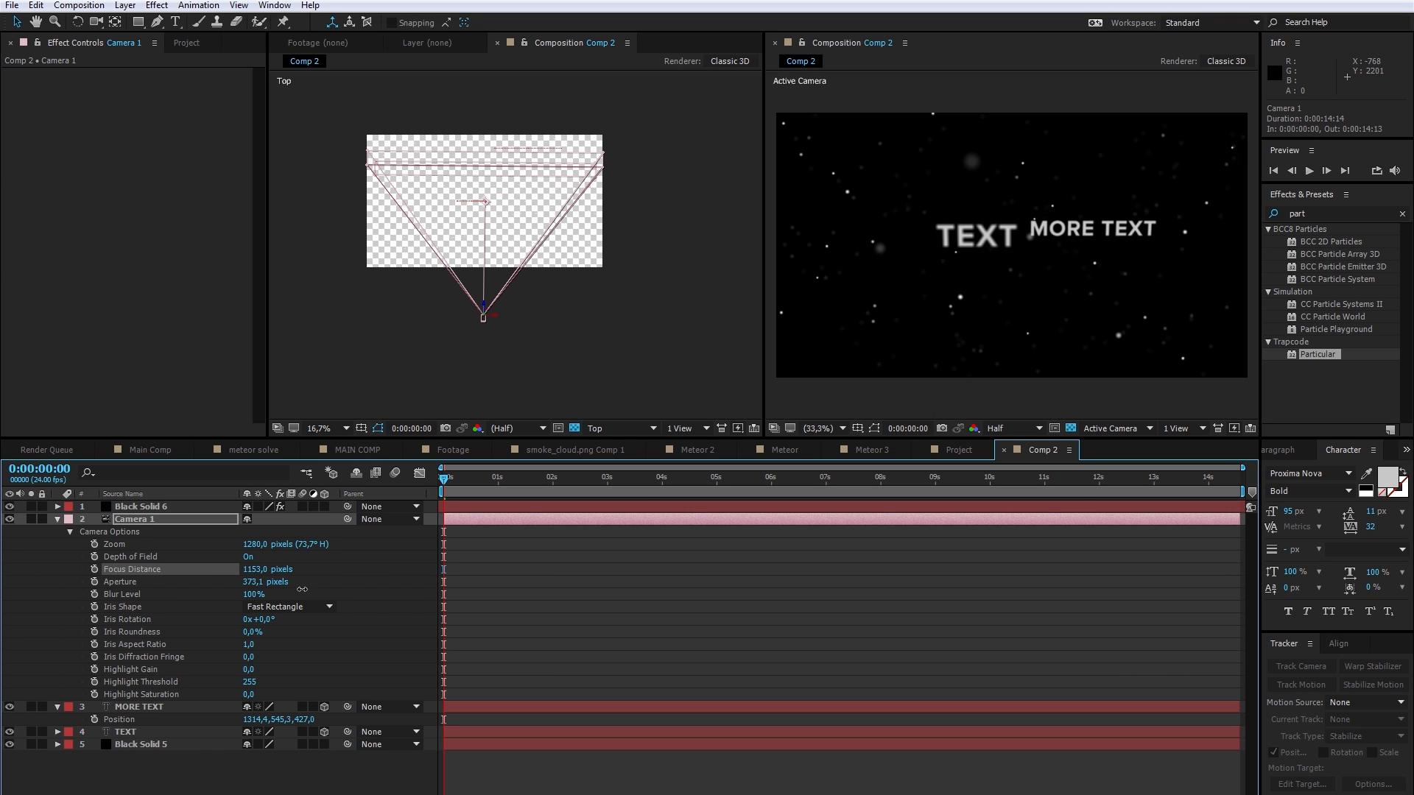
{"action": "left_click", "coordinate": [149, 449]}
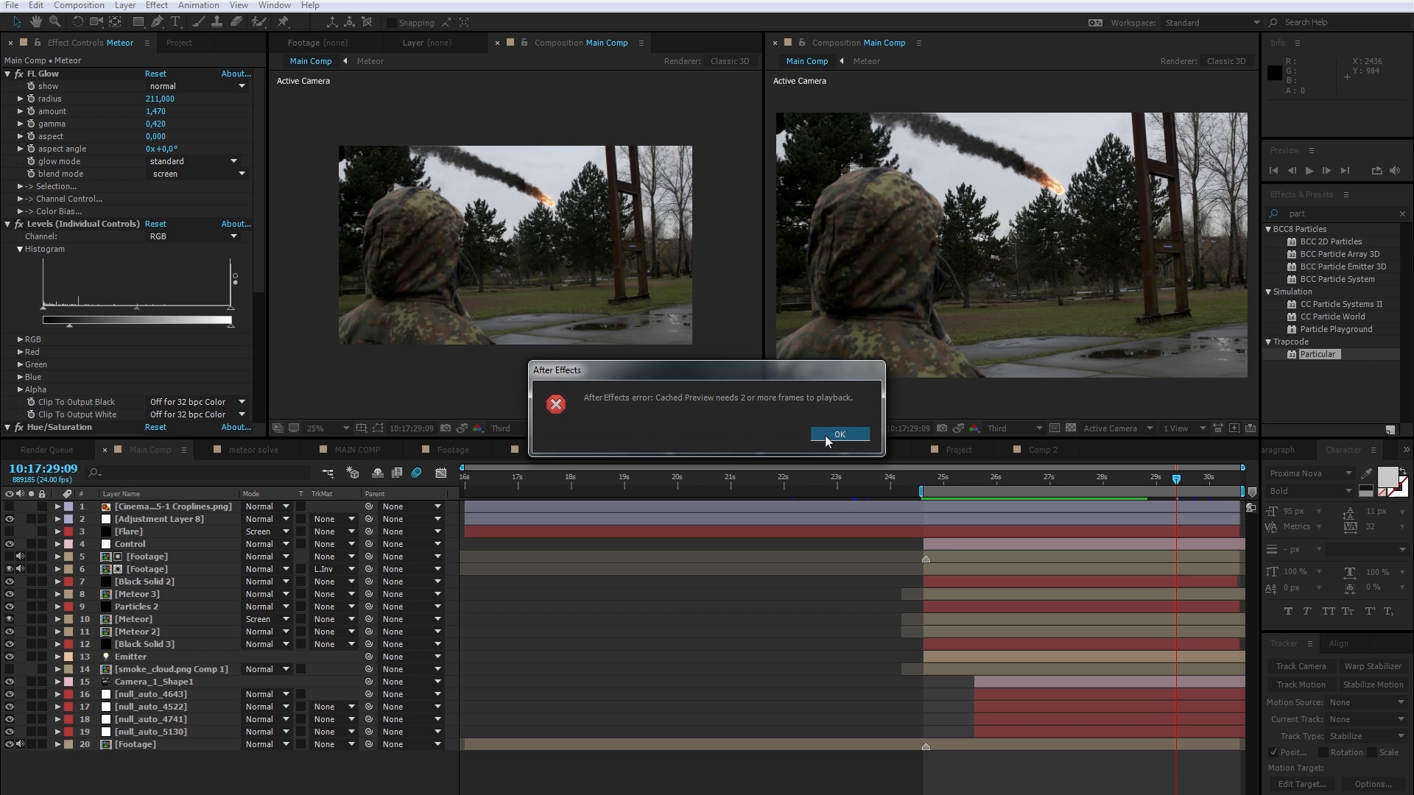
{"action": "left_click", "coordinate": [837, 434]}
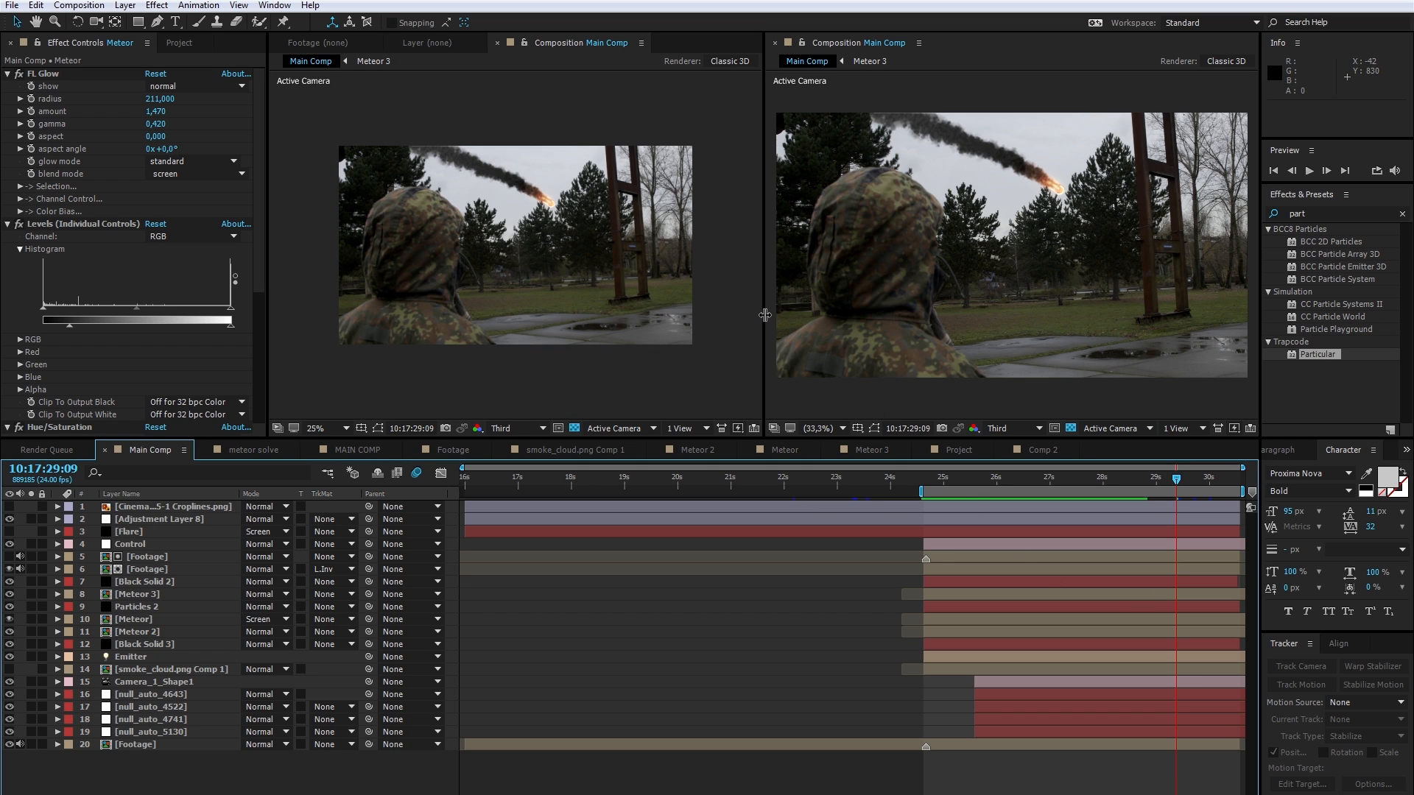